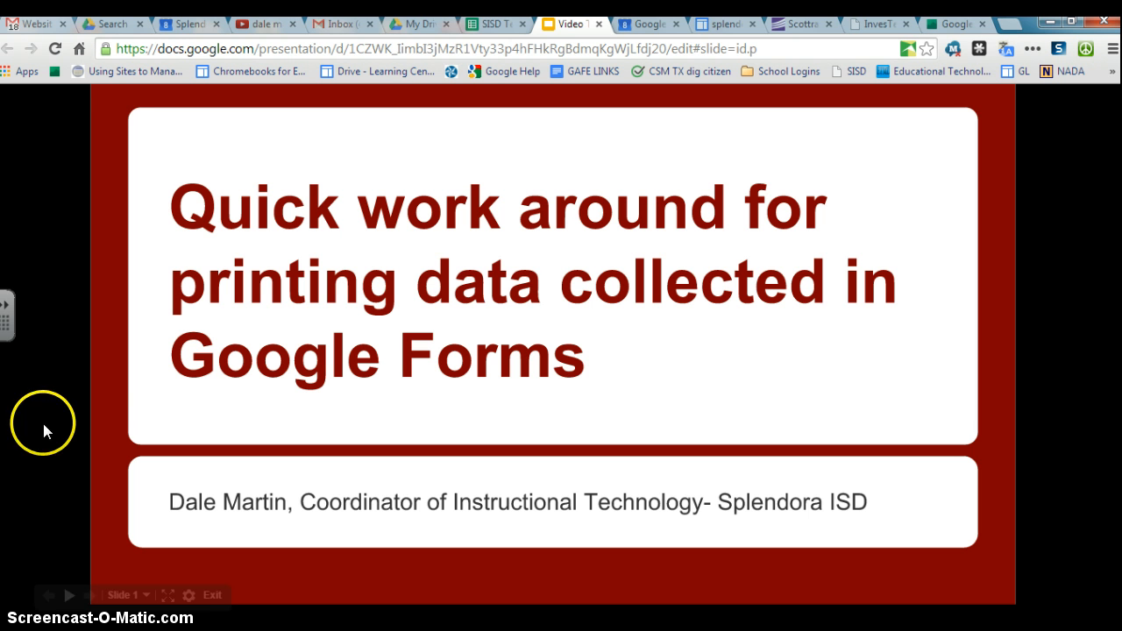
pyautogui.moveTo(494, 49)
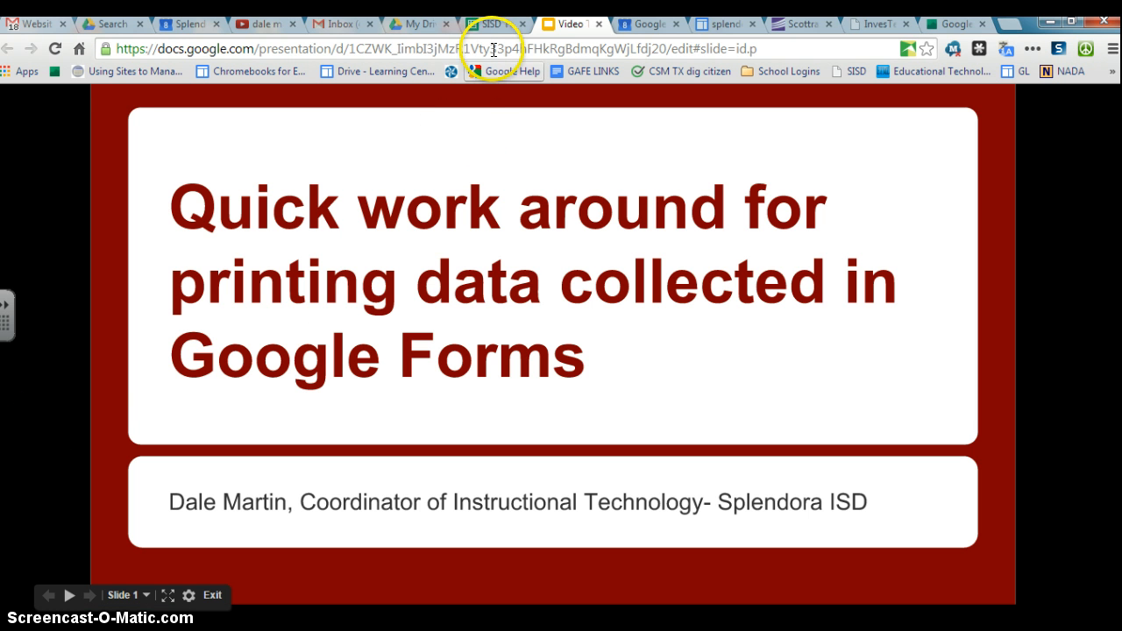
# Copy the six-column header row, Timestamp through Description of Problem, on Form Responses 1
pyautogui.click(492, 25)
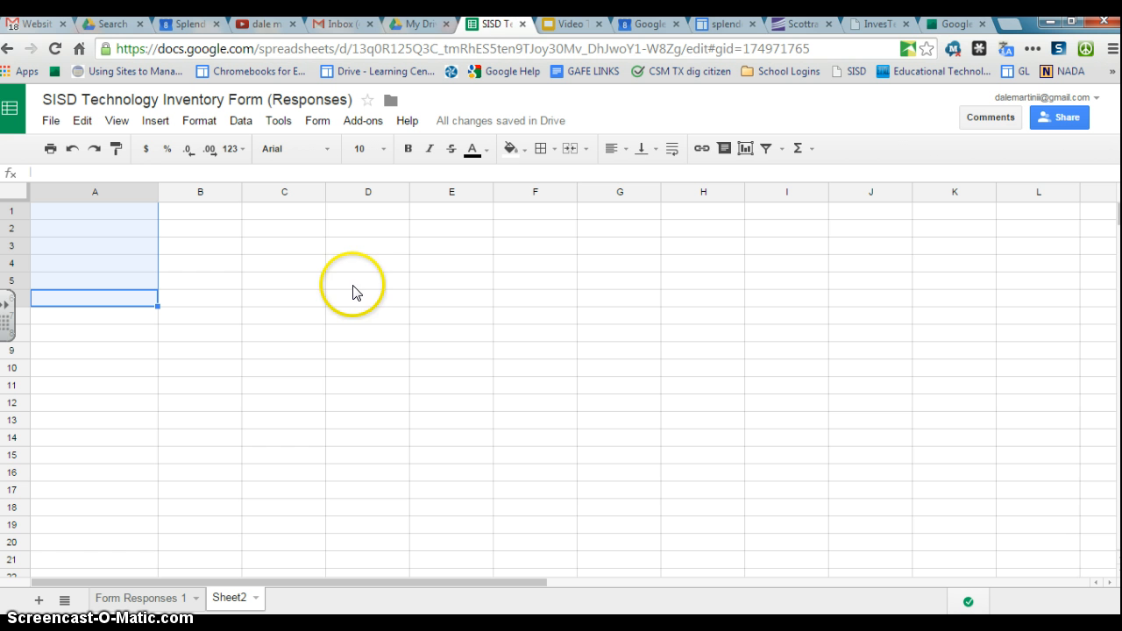
pyautogui.click(140, 598)
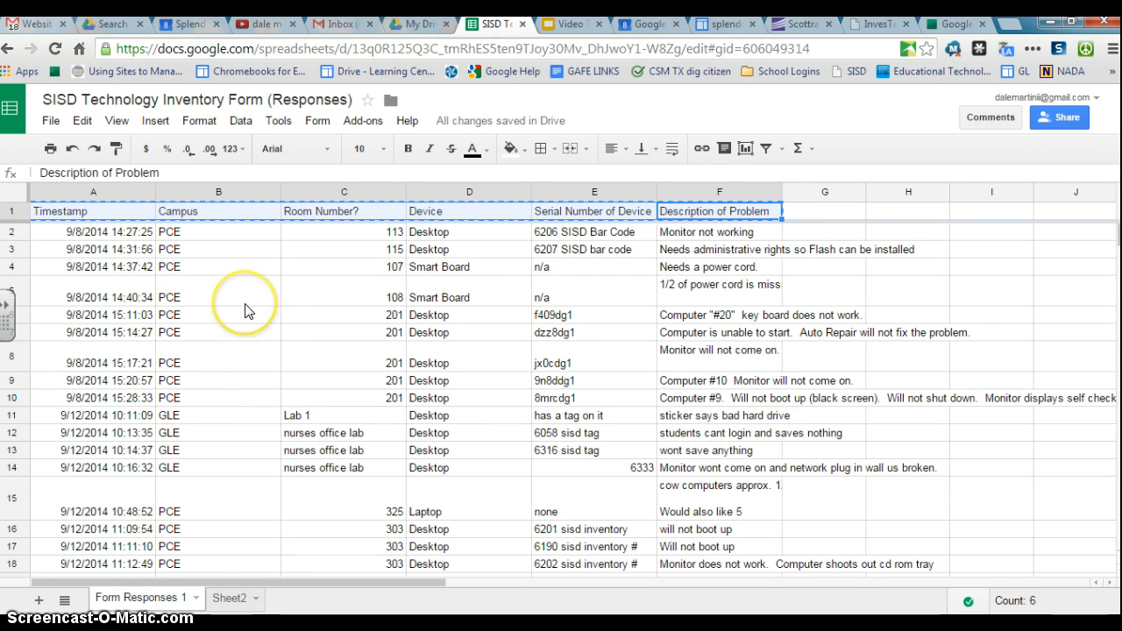
pyautogui.moveTo(242, 254)
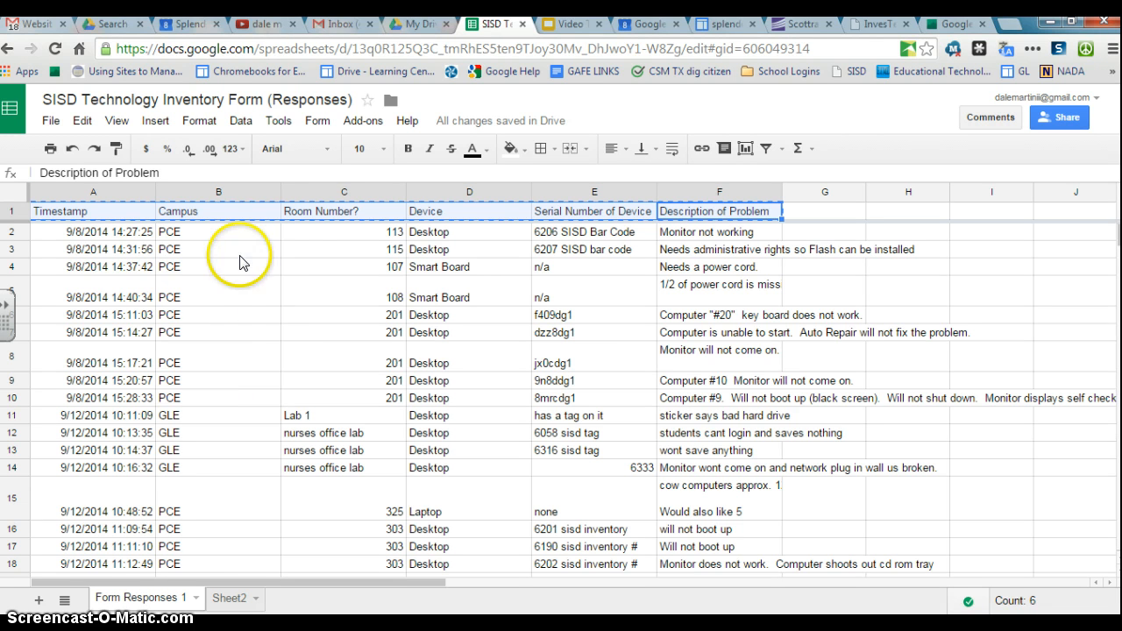
pyautogui.moveTo(329, 368)
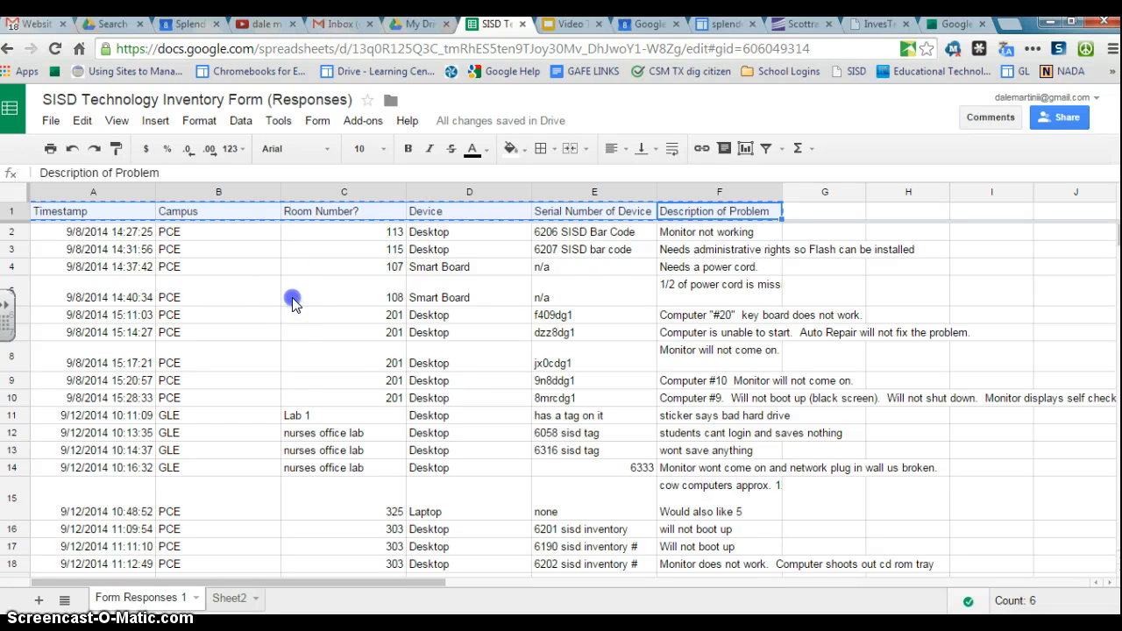
pyautogui.click(217, 296)
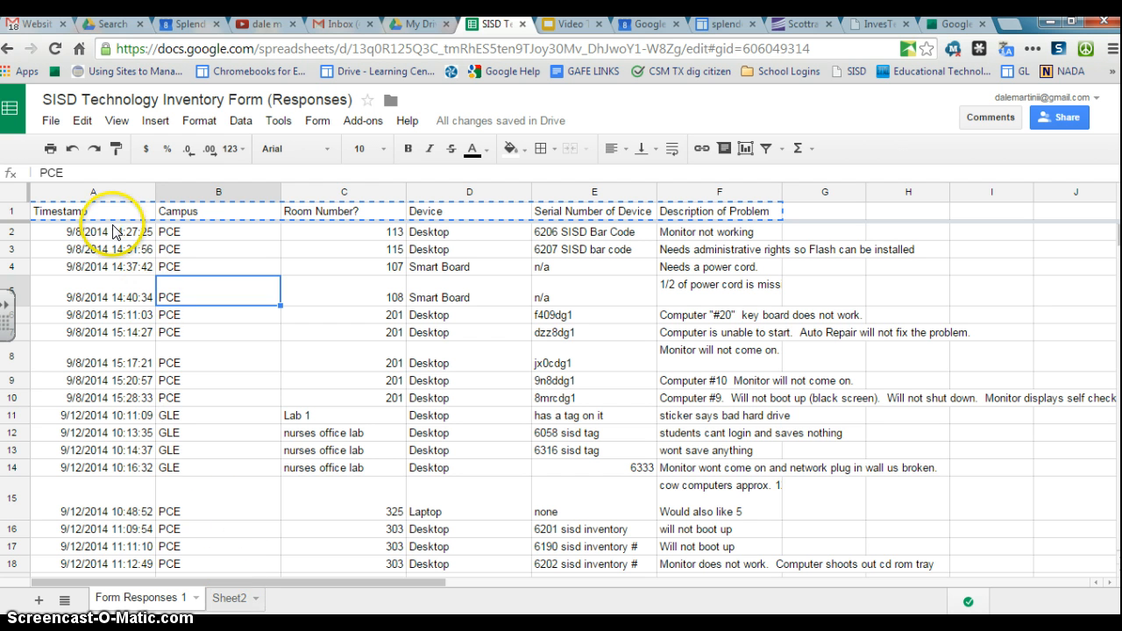
pyautogui.click(93, 210)
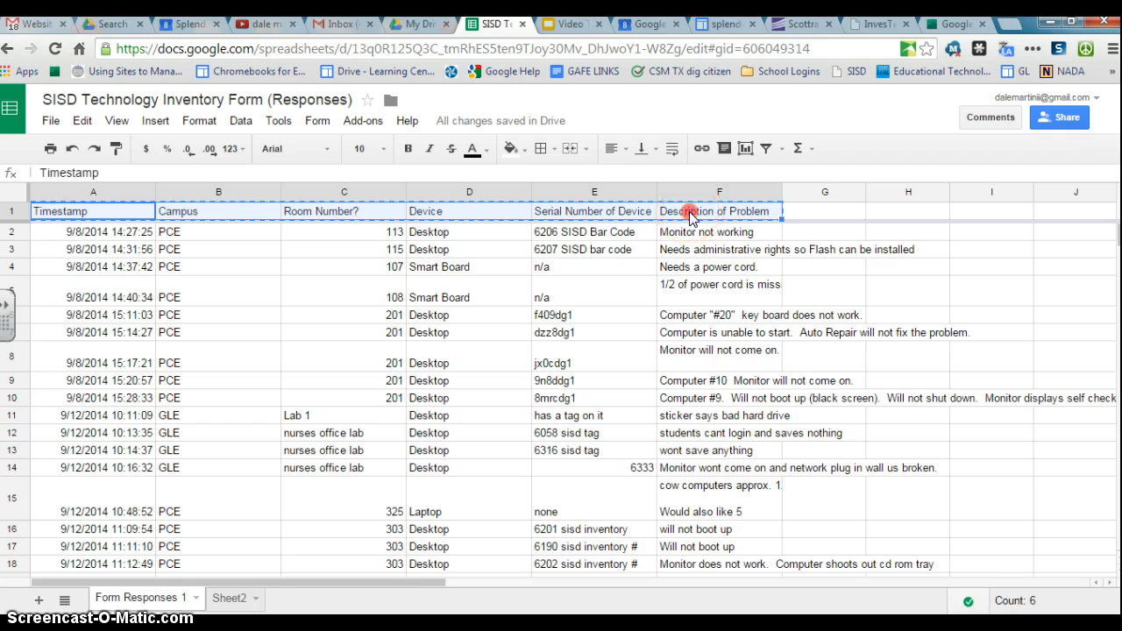
pyautogui.rightClick(691, 210)
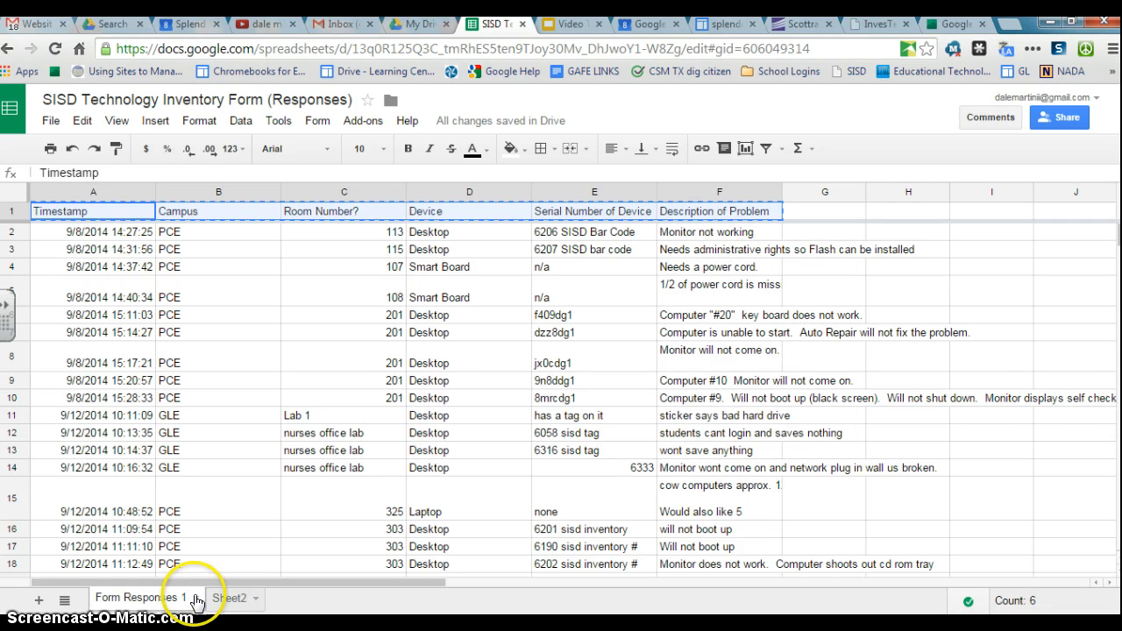
# Paste the six headers transposed down column A of Sheet2, Timestamp first, Description of Problem last
pyautogui.click(228, 597)
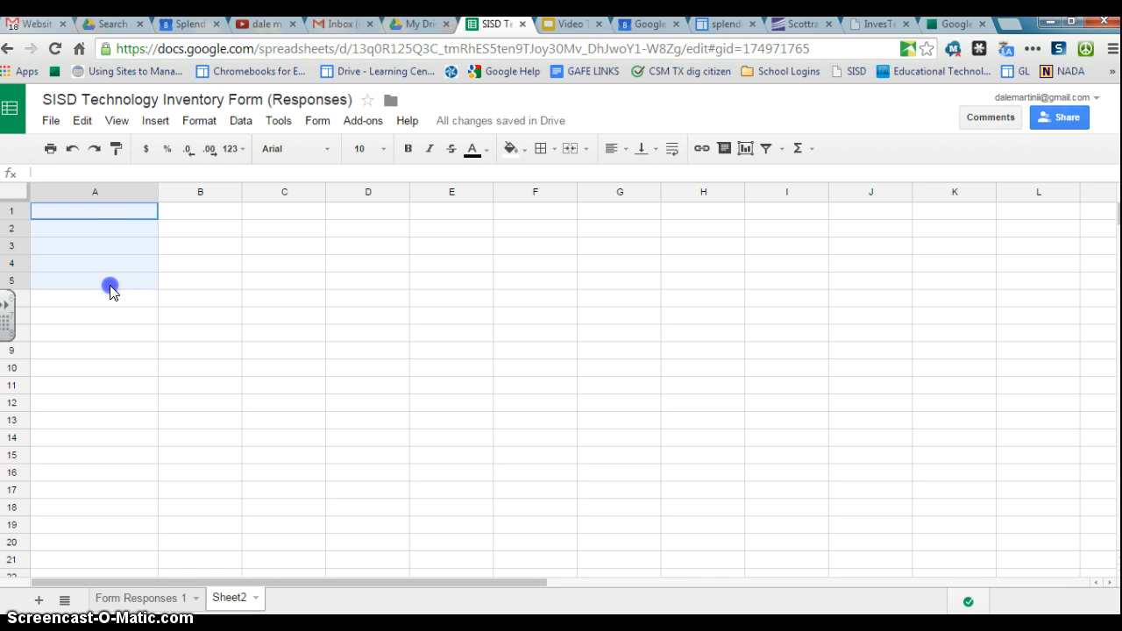
pyautogui.moveTo(110, 284); pyautogui.dragTo(95, 211)
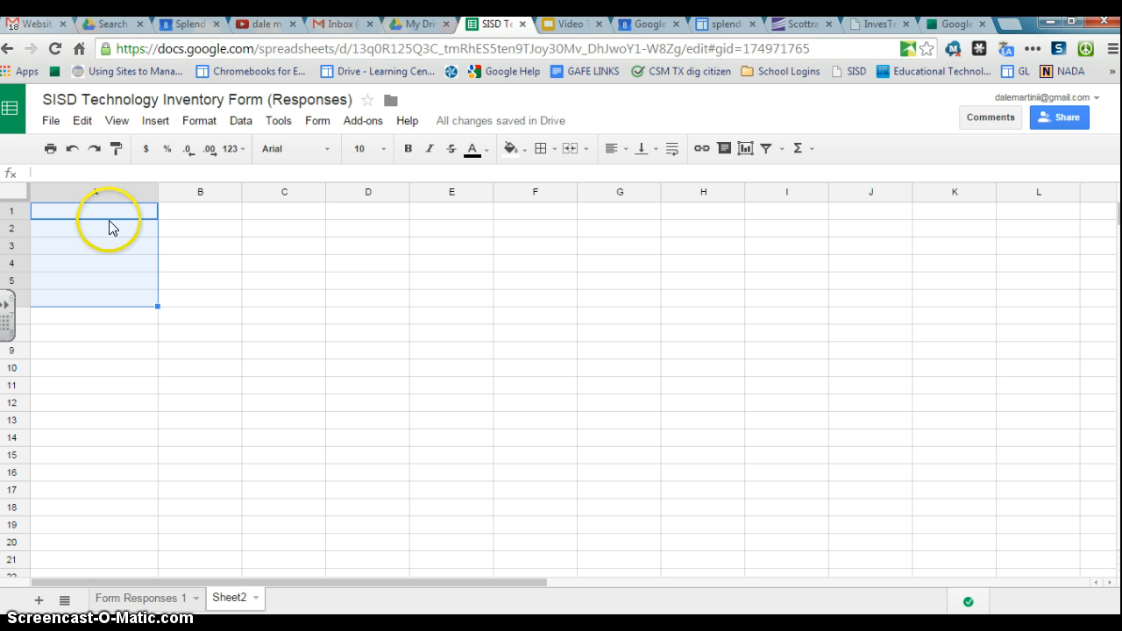
pyautogui.rightClick(113, 218)
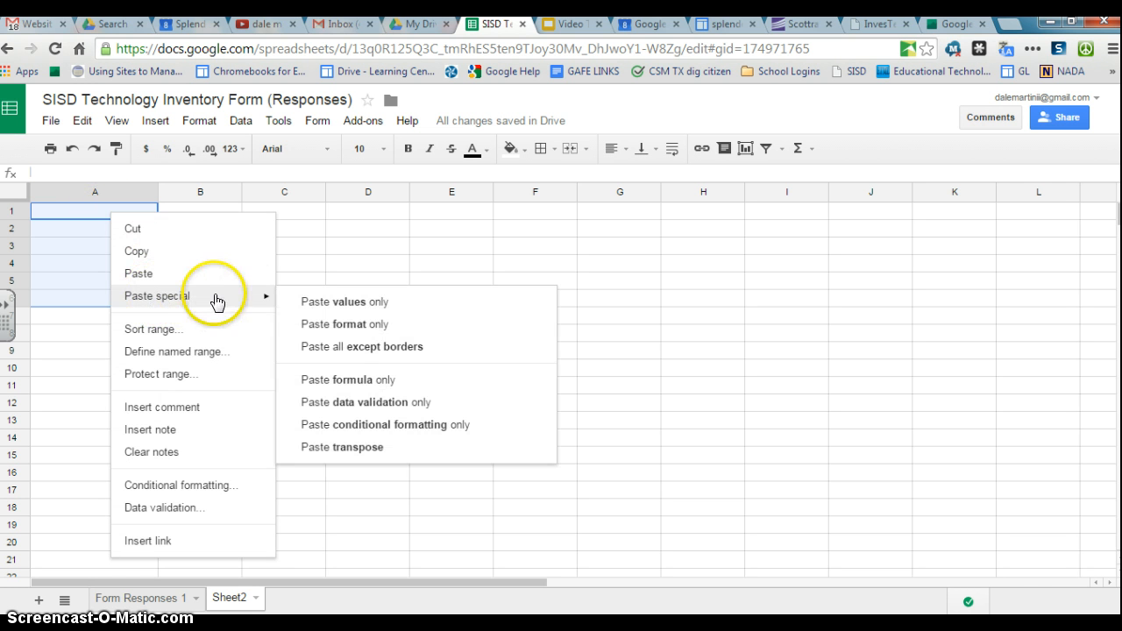
pyautogui.moveTo(348, 425)
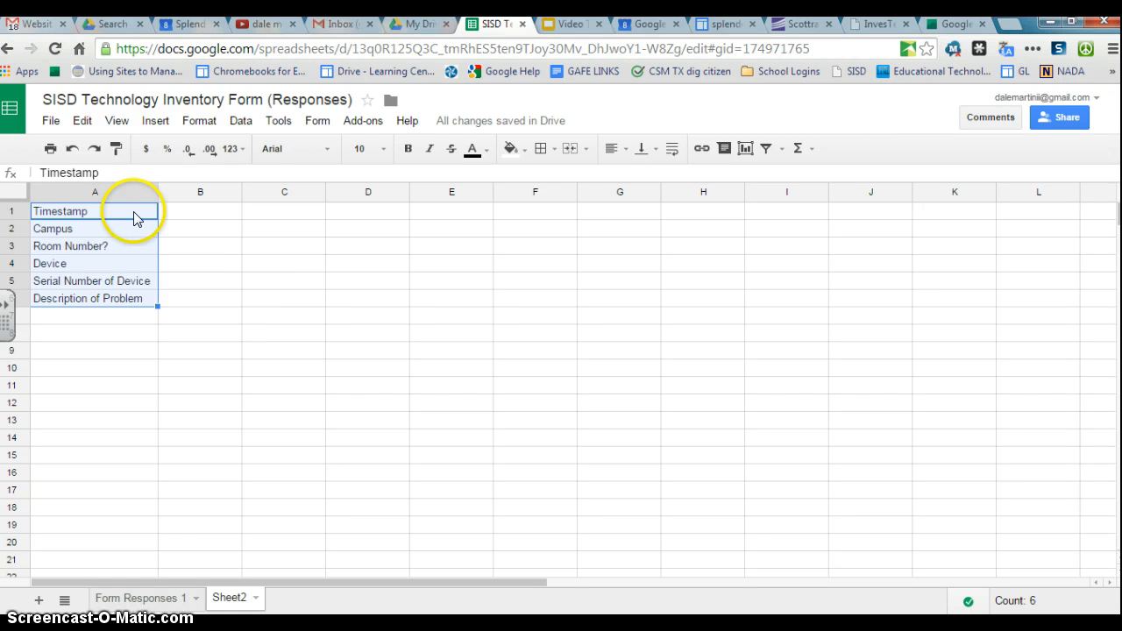
pyautogui.moveTo(189, 517)
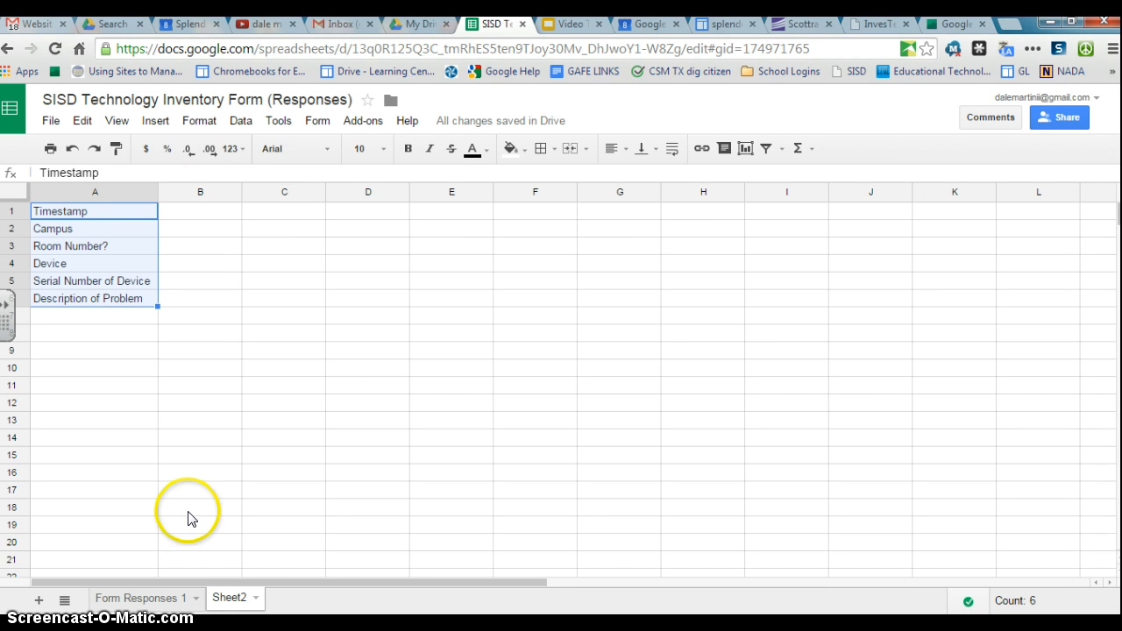
pyautogui.click(138, 598)
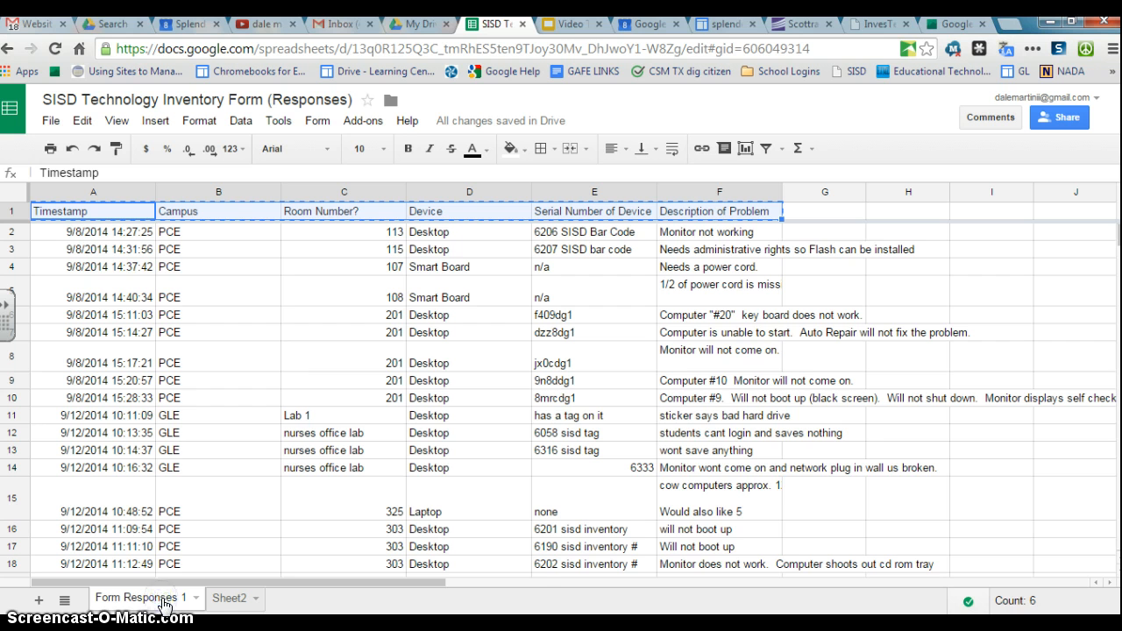
pyautogui.click(230, 598)
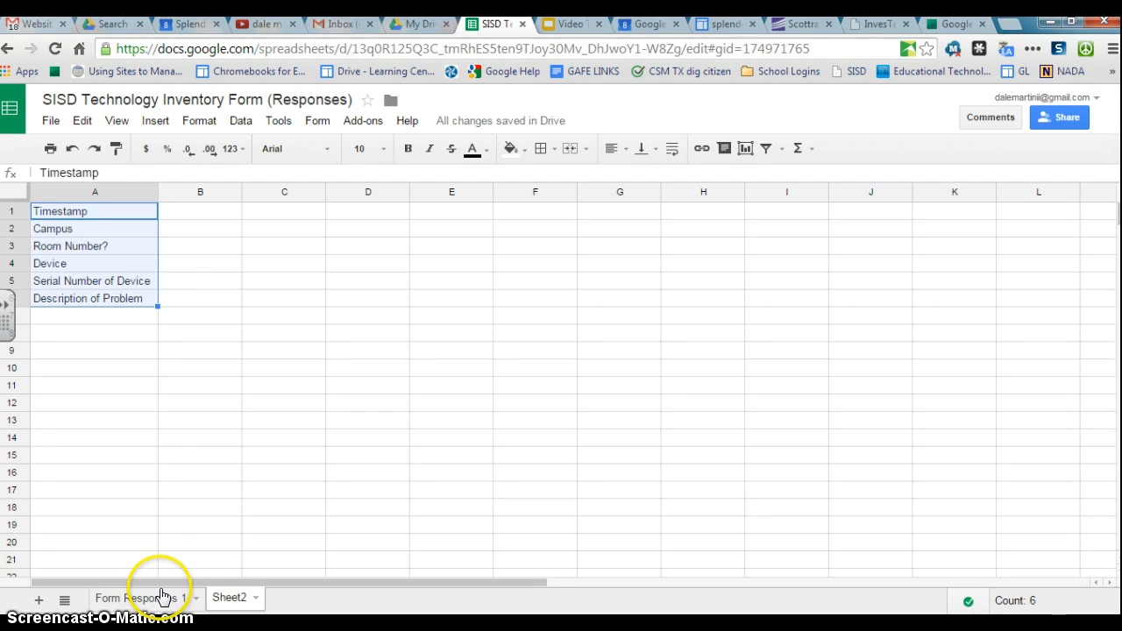
# Copy the 9/8/2014 14:40:34 response row from Form Responses 1
pyautogui.click(137, 597)
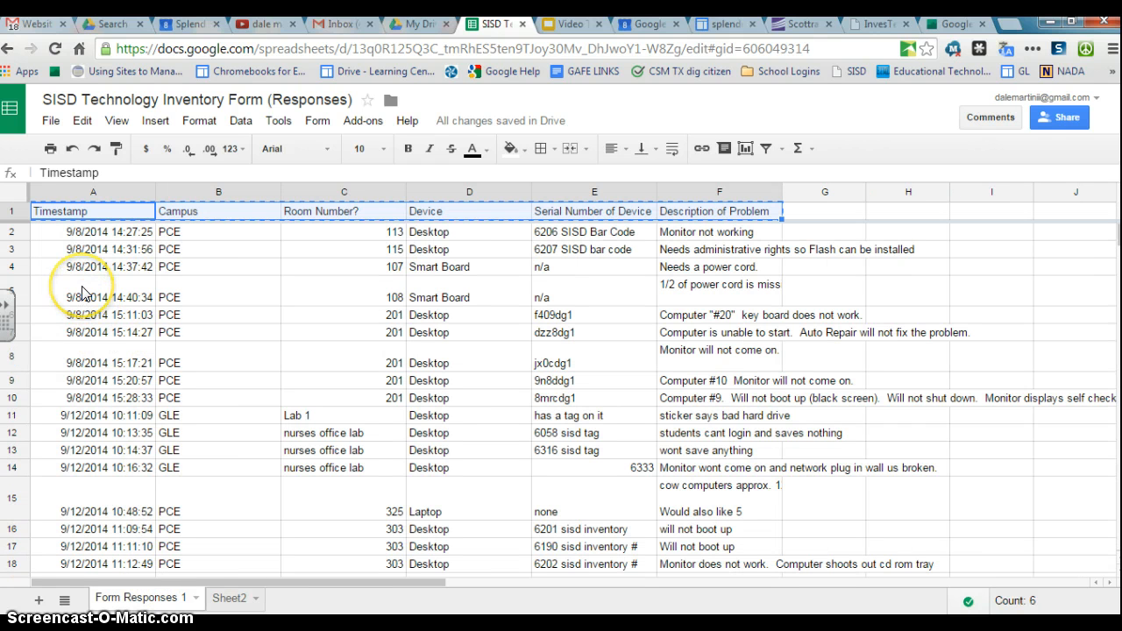
pyautogui.click(93, 296)
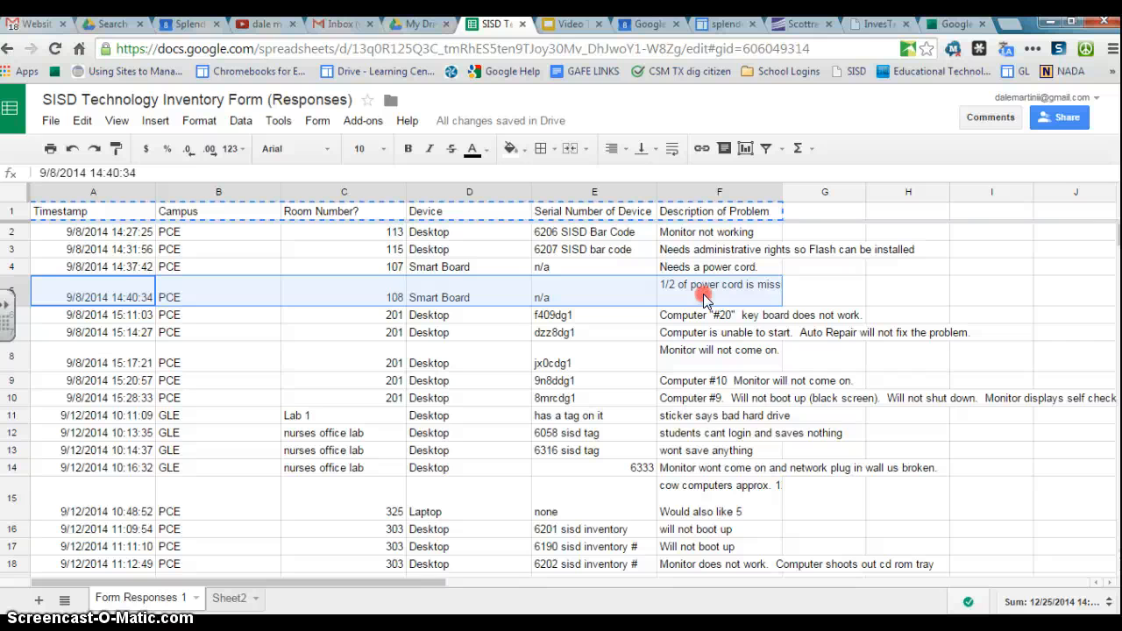
pyautogui.rightClick(705, 292)
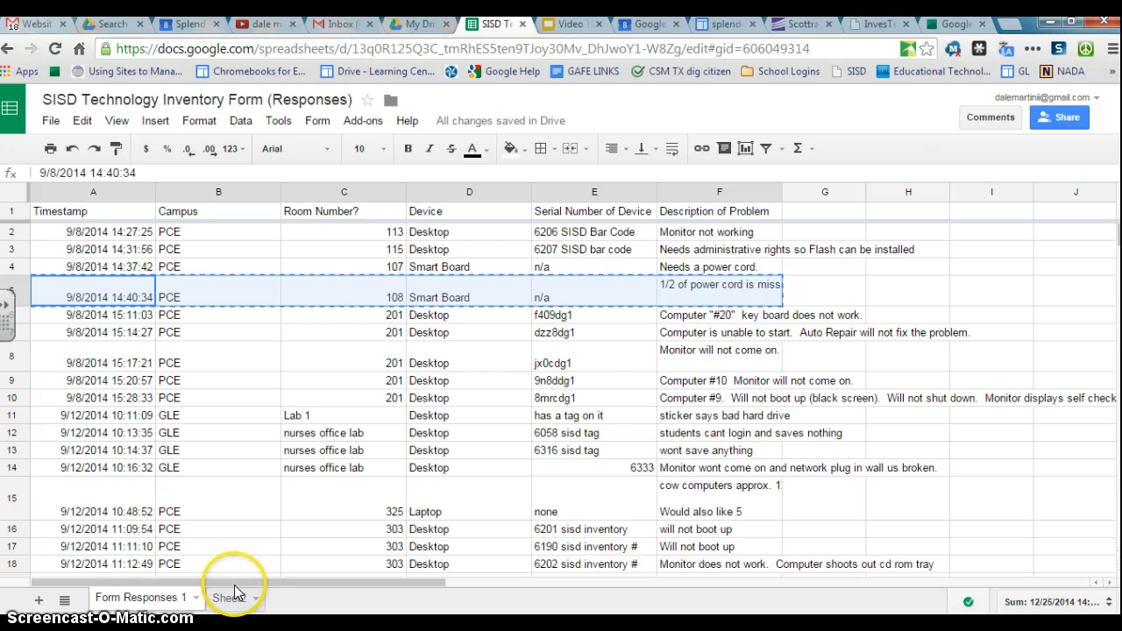
# Paste that response transposed down column B of Sheet2, starting at B1 beside the headers
pyautogui.click(228, 597)
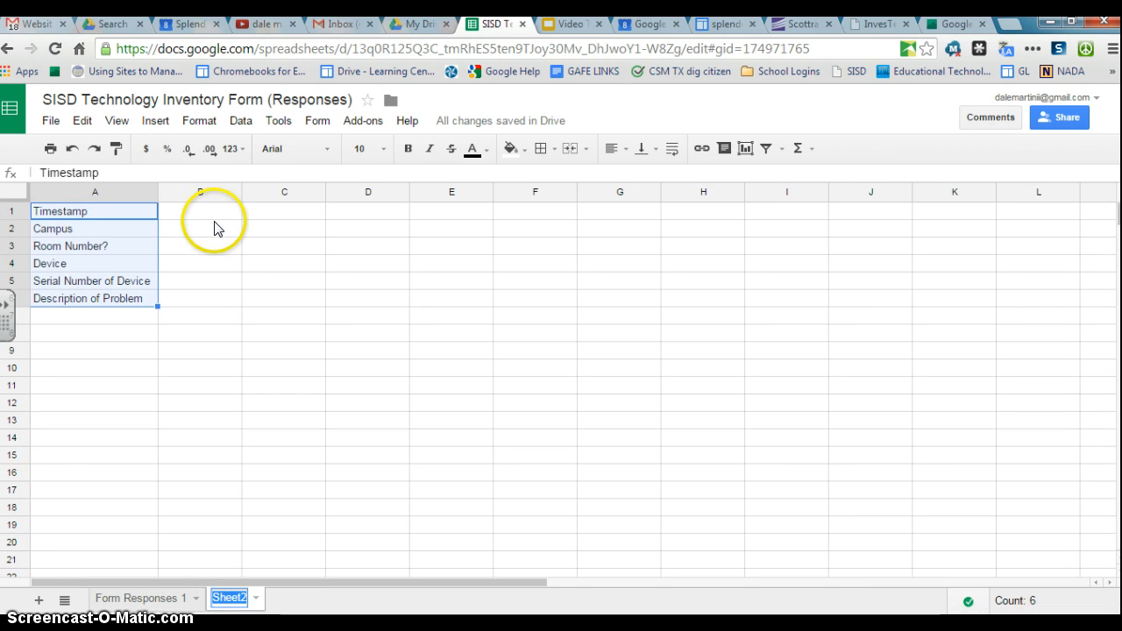
pyautogui.click(200, 211)
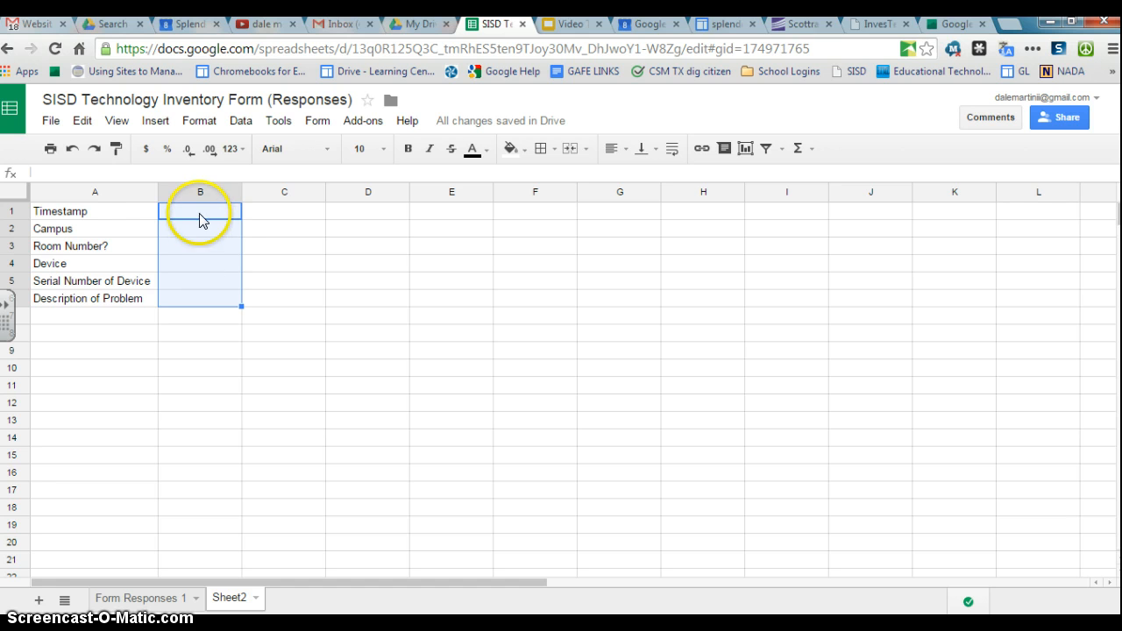
pyautogui.rightClick(200, 211)
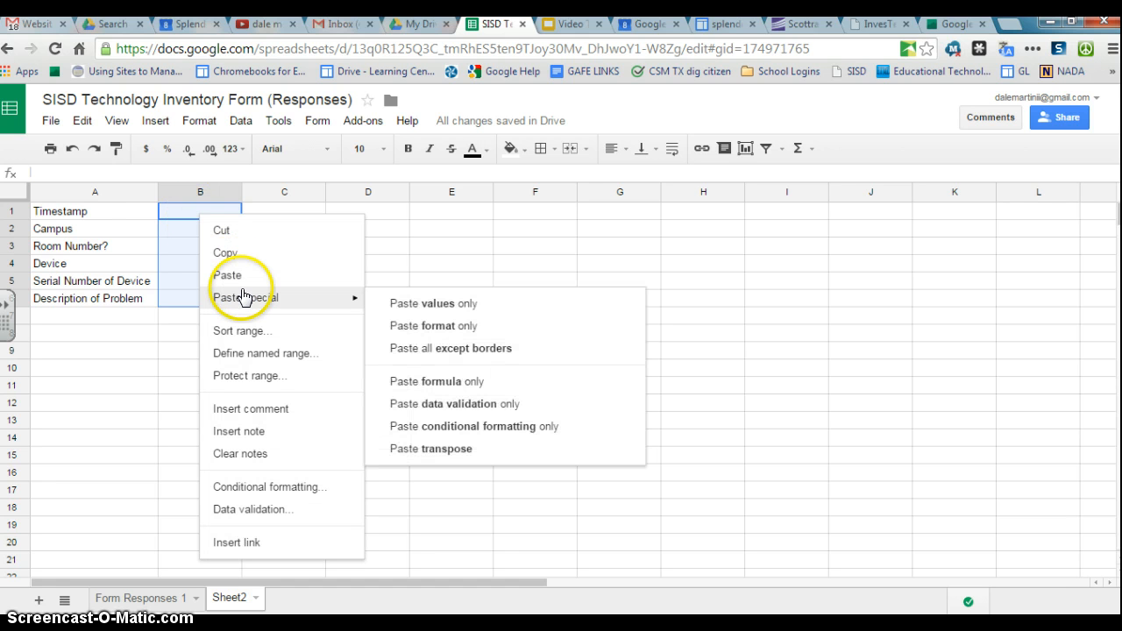
pyautogui.moveTo(453, 449)
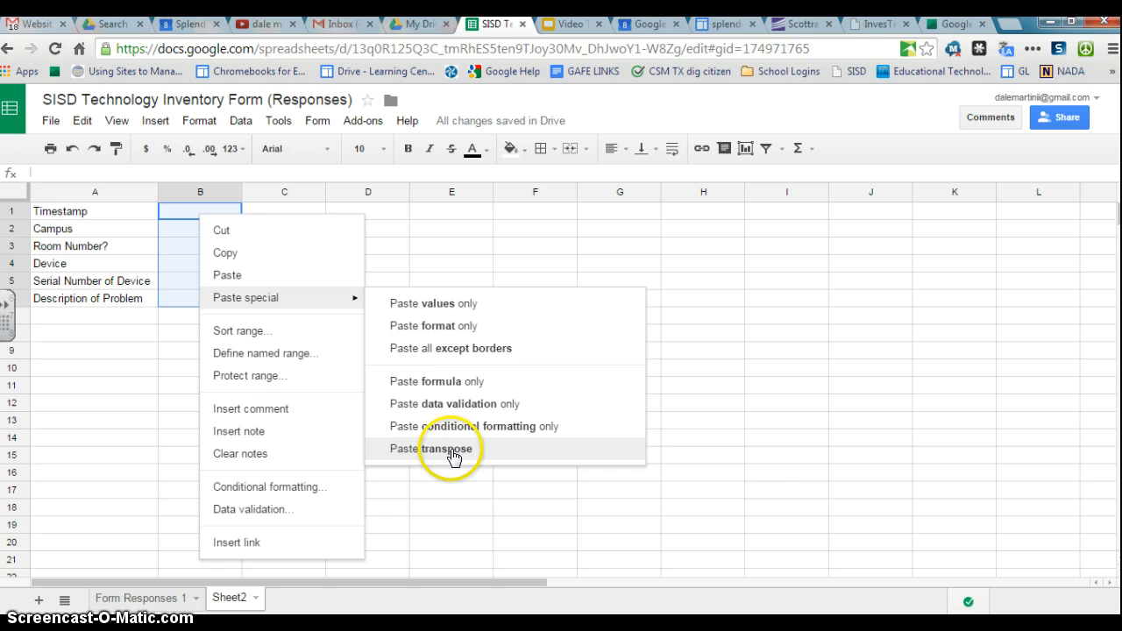
pyautogui.click(429, 449)
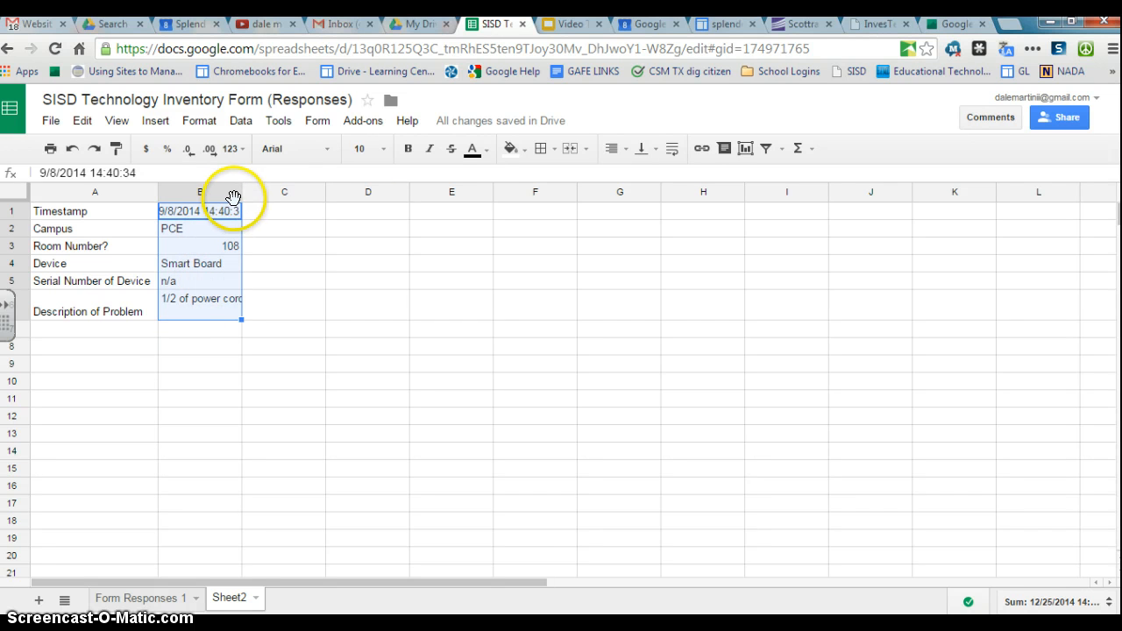
# Make the six header labels in A1:A6 of Sheet2 bold, then deselect them
pyautogui.click(611, 148)
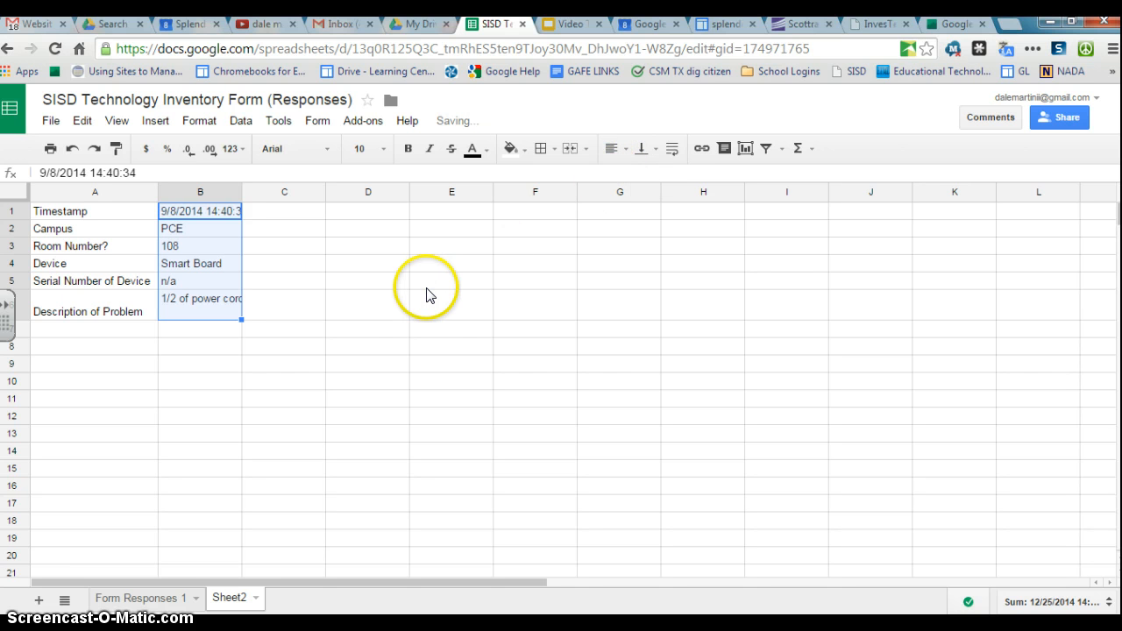
pyautogui.moveTo(69, 214)
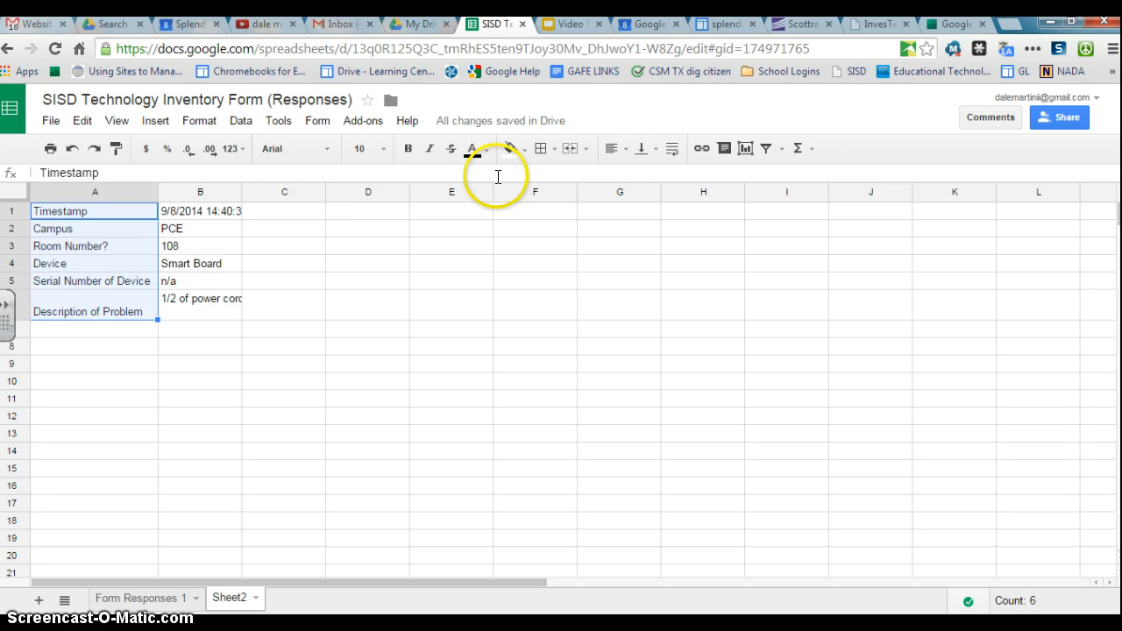
pyautogui.click(407, 147)
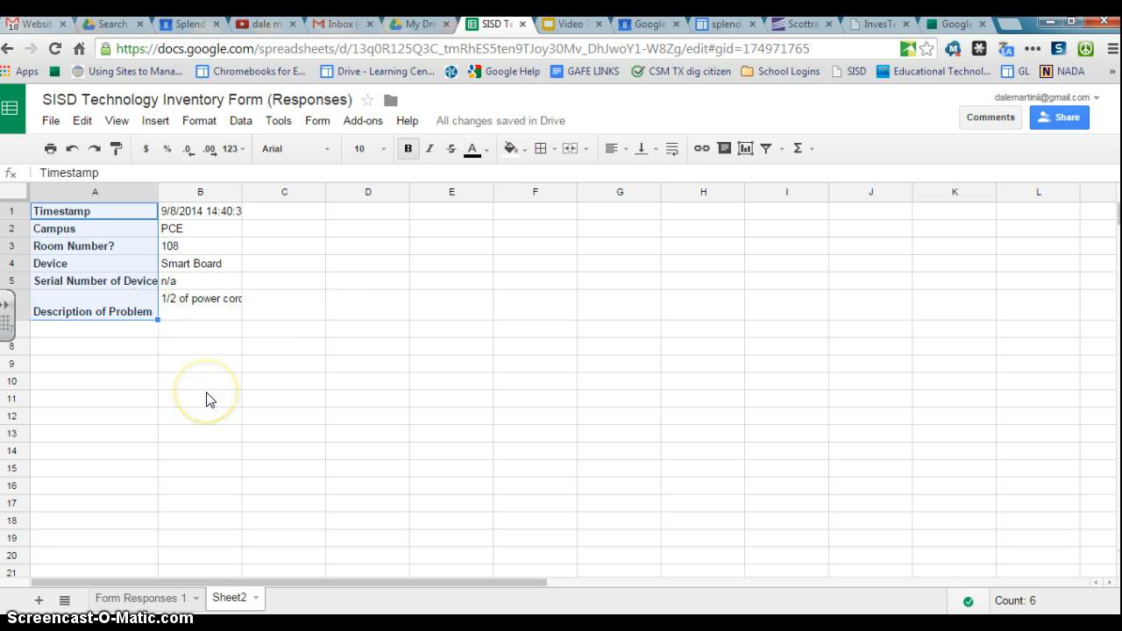
pyautogui.click(94, 346)
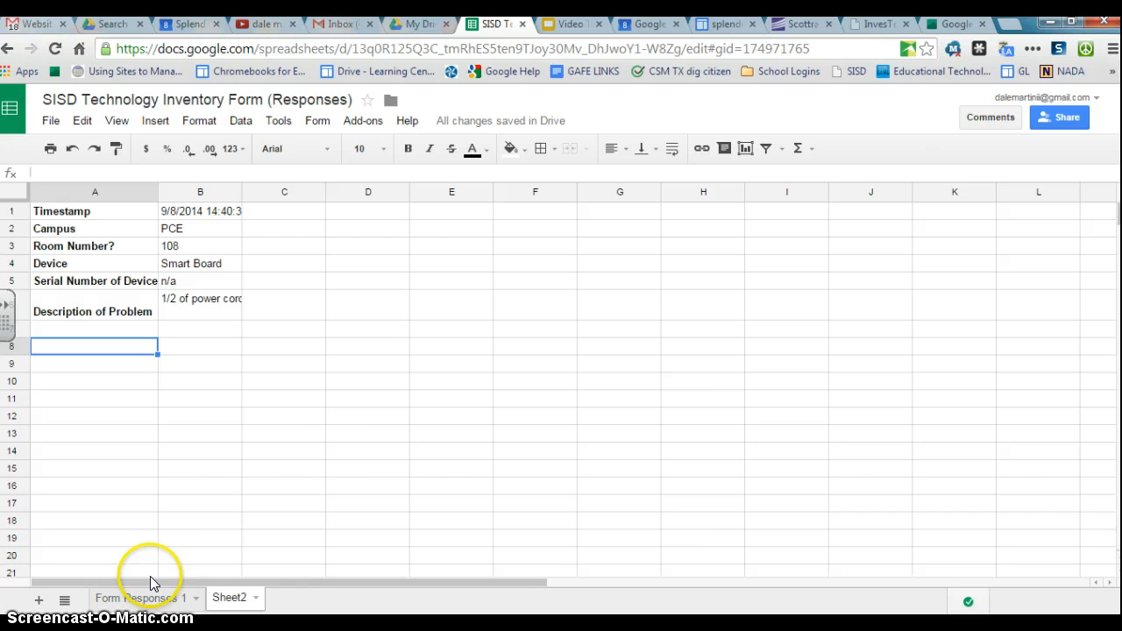
pyautogui.click(137, 596)
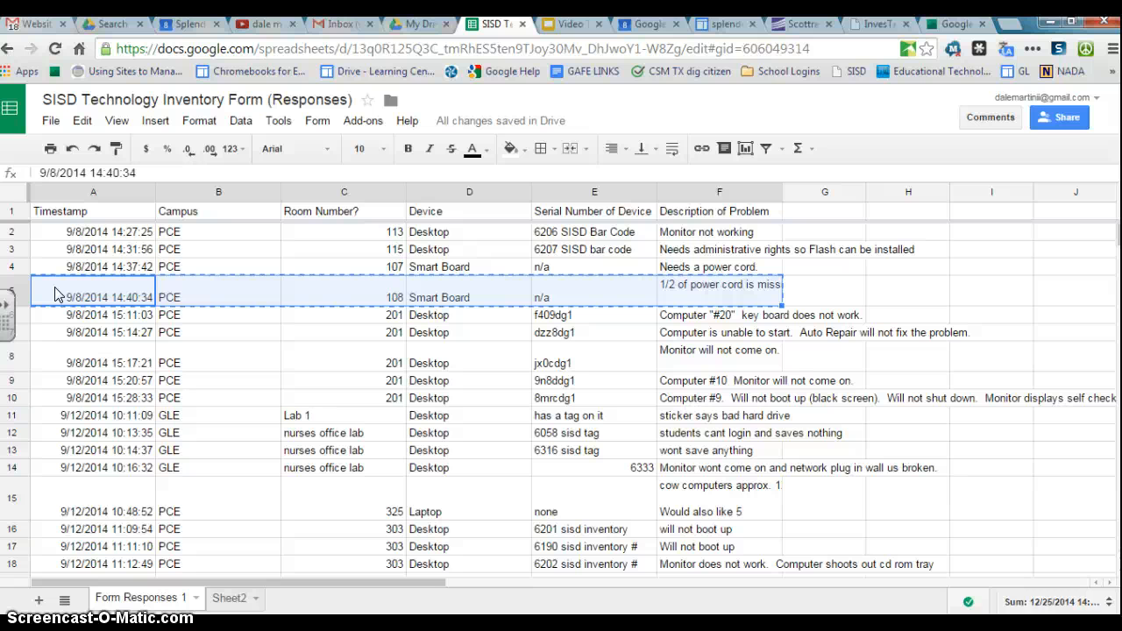
pyautogui.moveTo(224, 563)
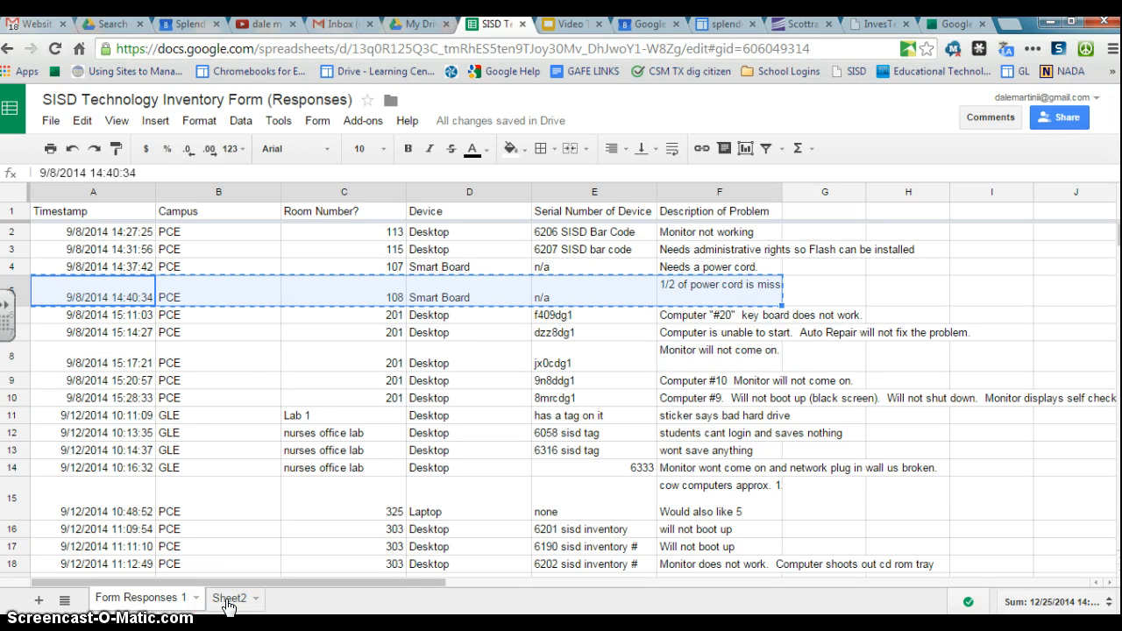
pyautogui.click(228, 598)
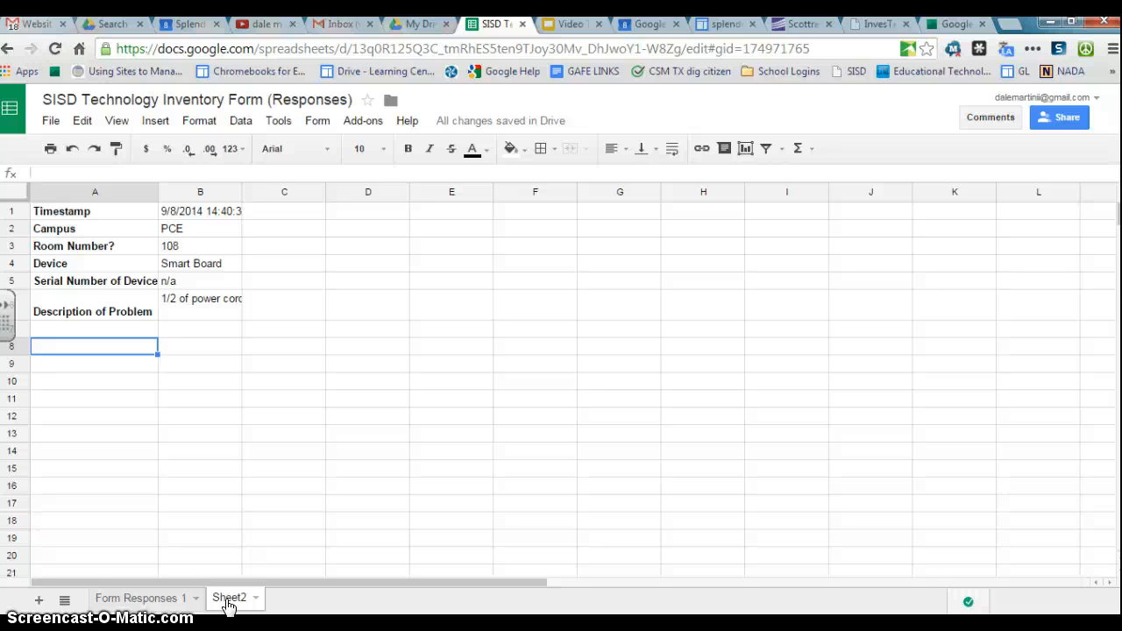
pyautogui.moveTo(342, 565)
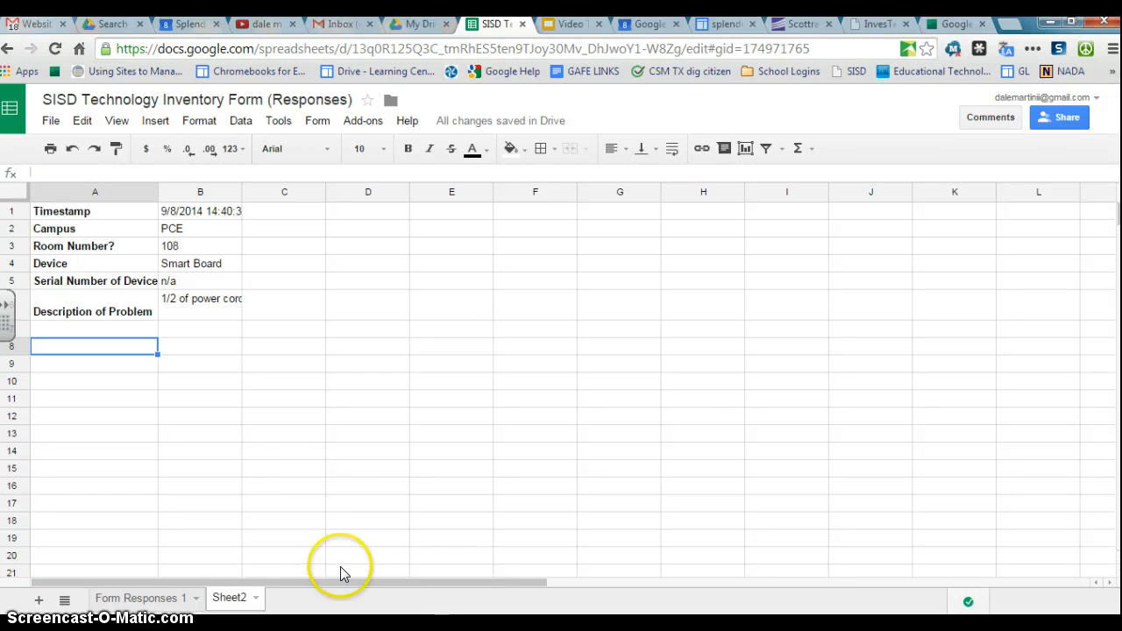
pyautogui.moveTo(281, 463)
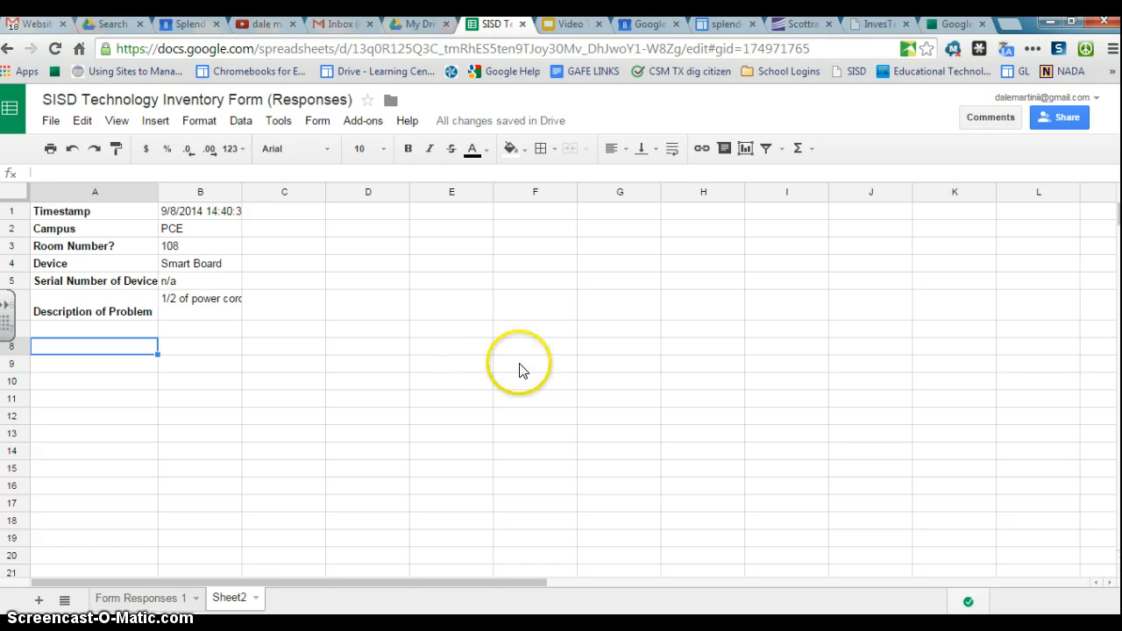
pyautogui.moveTo(564, 388)
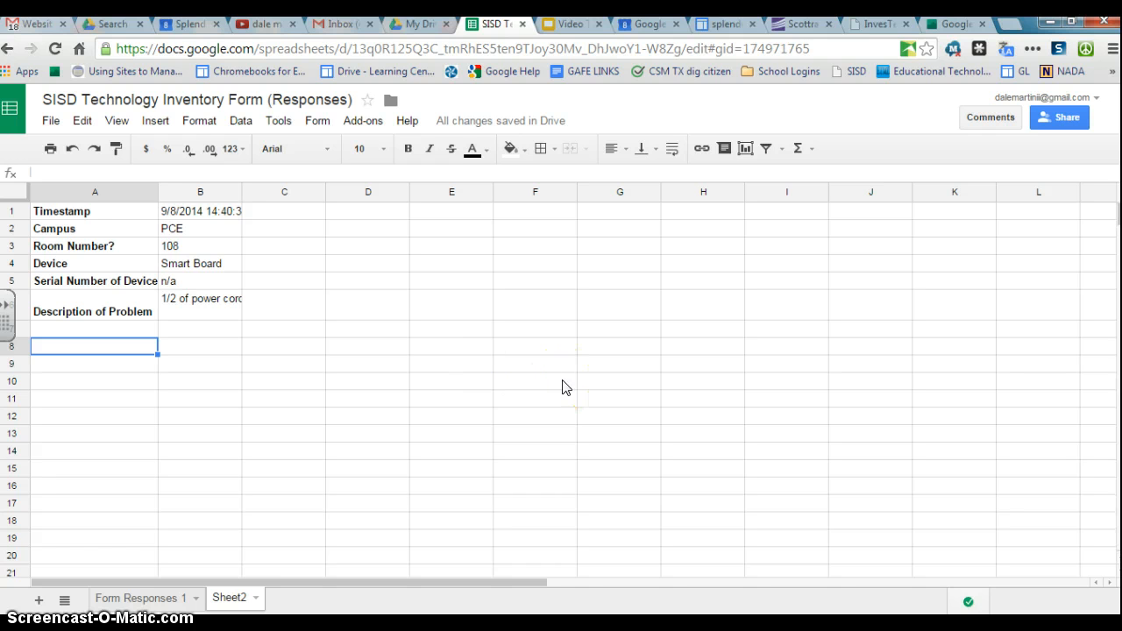